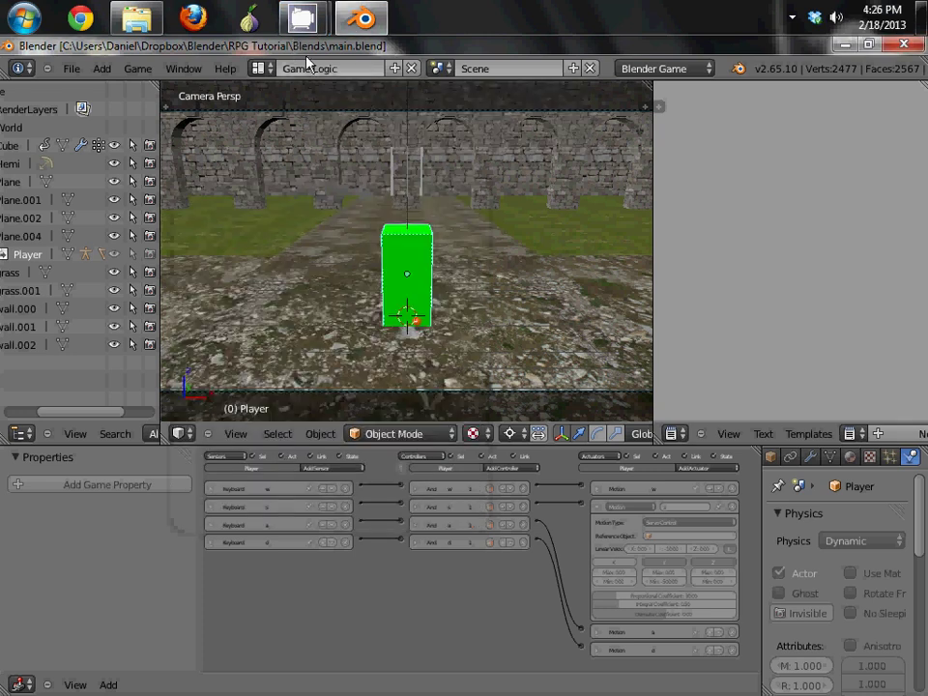
{"action": "mouse_move", "coordinate": [367, 236]}
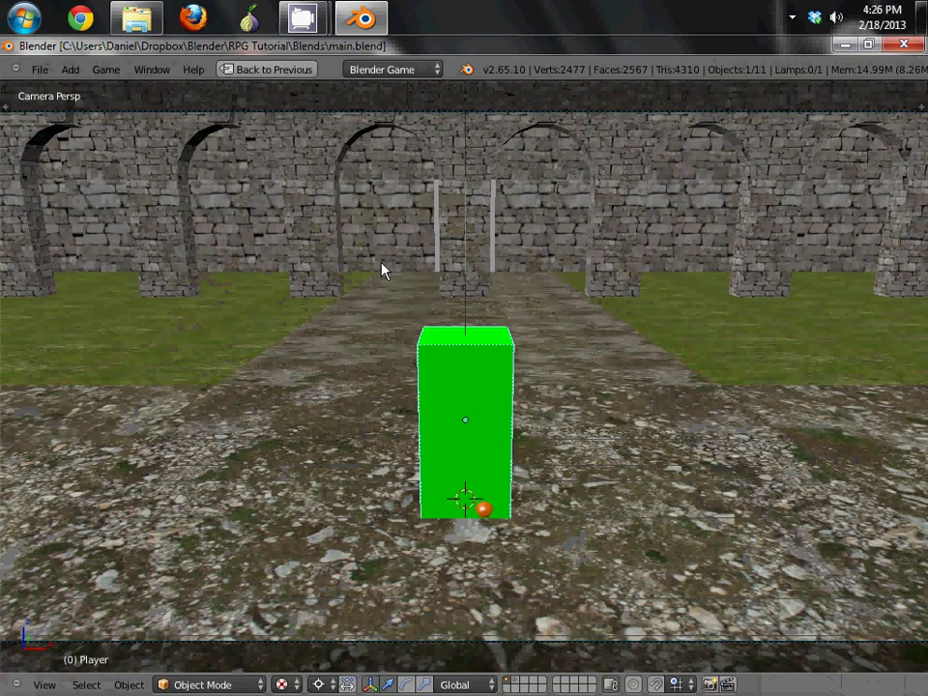
Add an icosphere above the courtyard path and set the pivot point to Individual Origins
{"action": "key", "text": "z"}
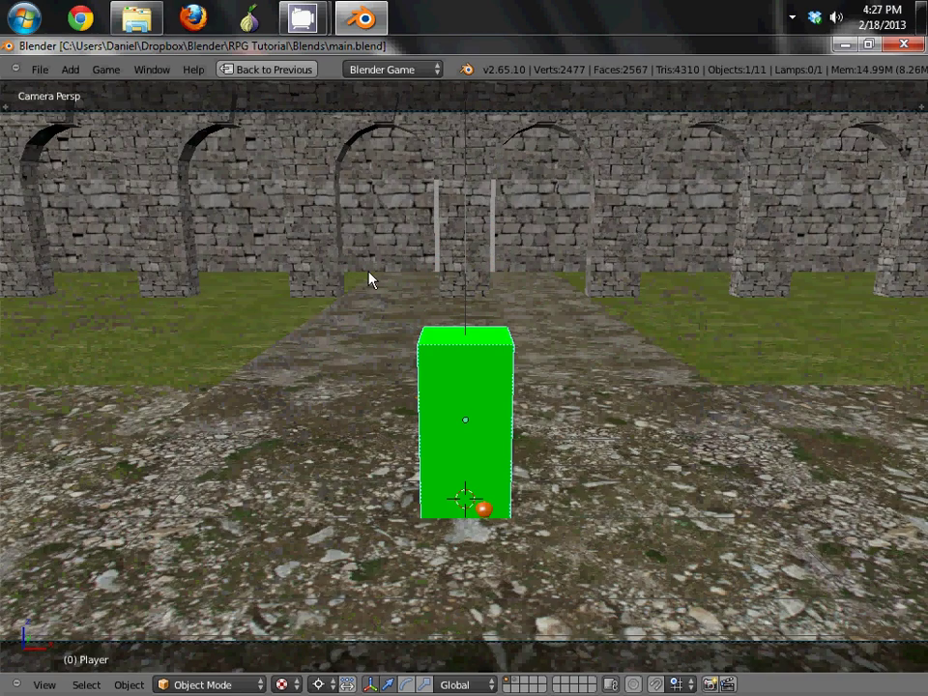
{"action": "mouse_move", "coordinate": [498, 240]}
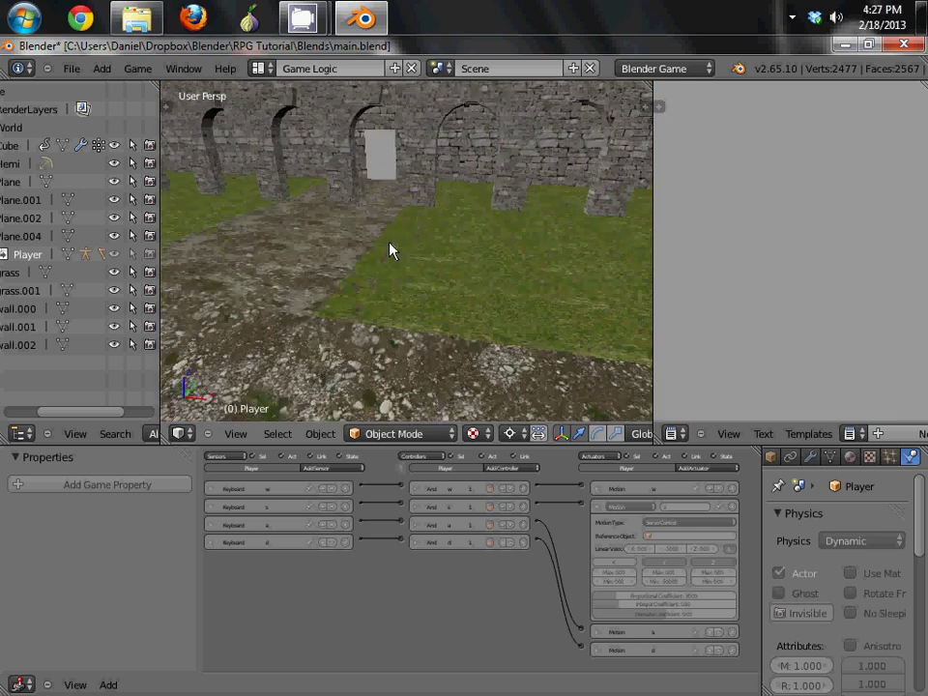
{"action": "left_click_drag", "start_coordinate": [390, 251], "coordinate": [449, 274]}
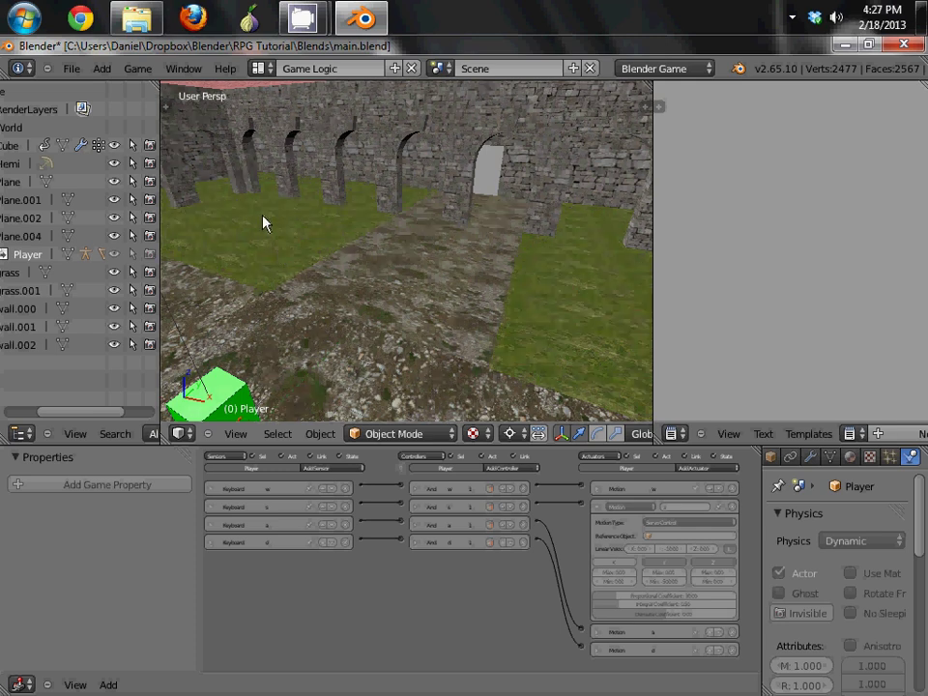
{"action": "mouse_move", "coordinate": [473, 257]}
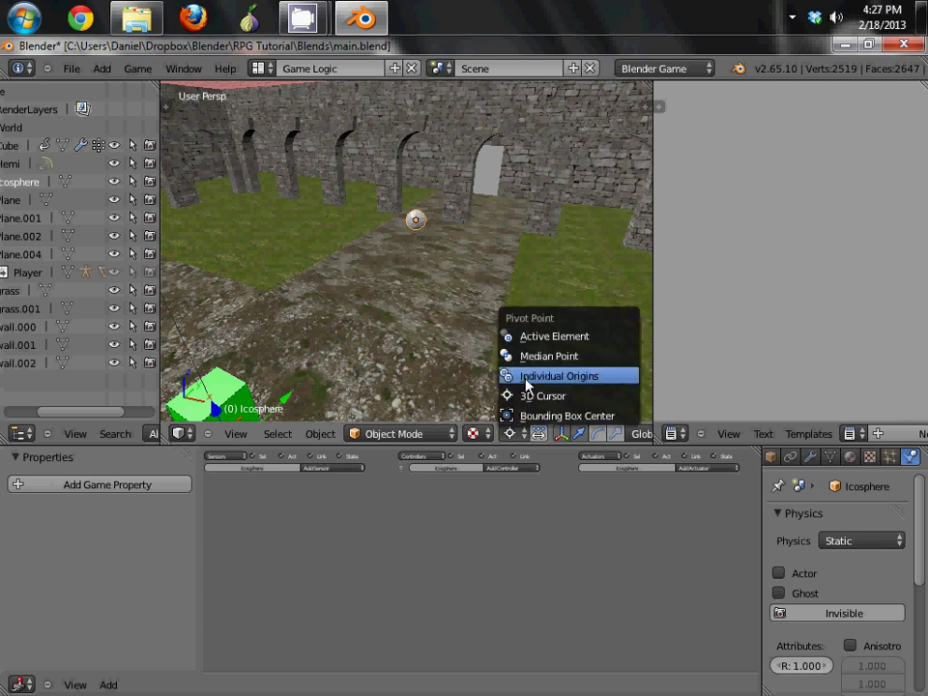
{"action": "left_click", "coordinate": [557, 375]}
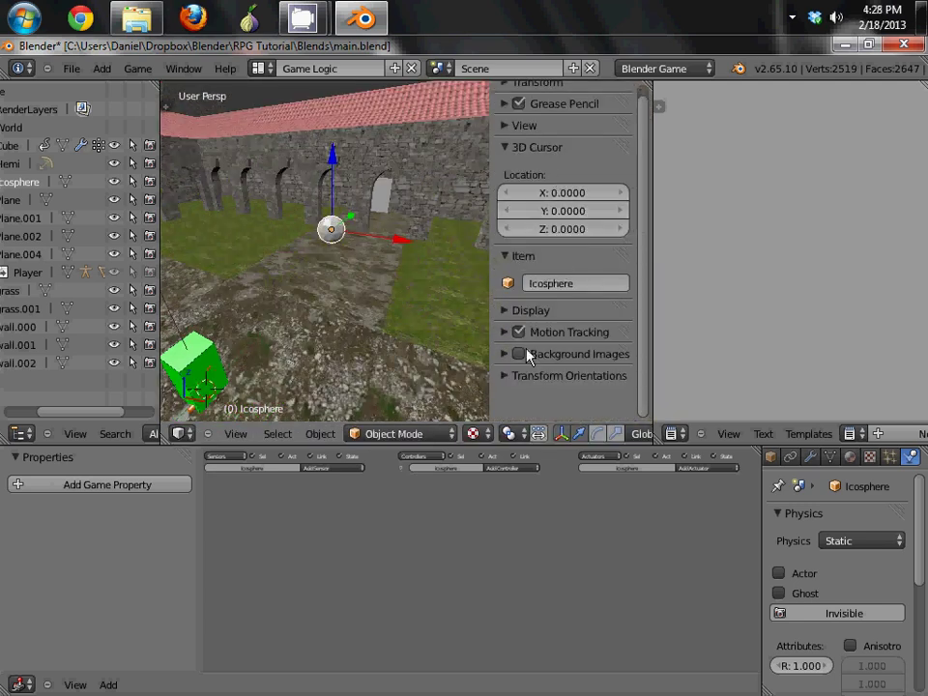
Enable the Screencast Keys add-on from User Preferences by searching 'scree'
{"action": "left_click", "coordinate": [72, 67]}
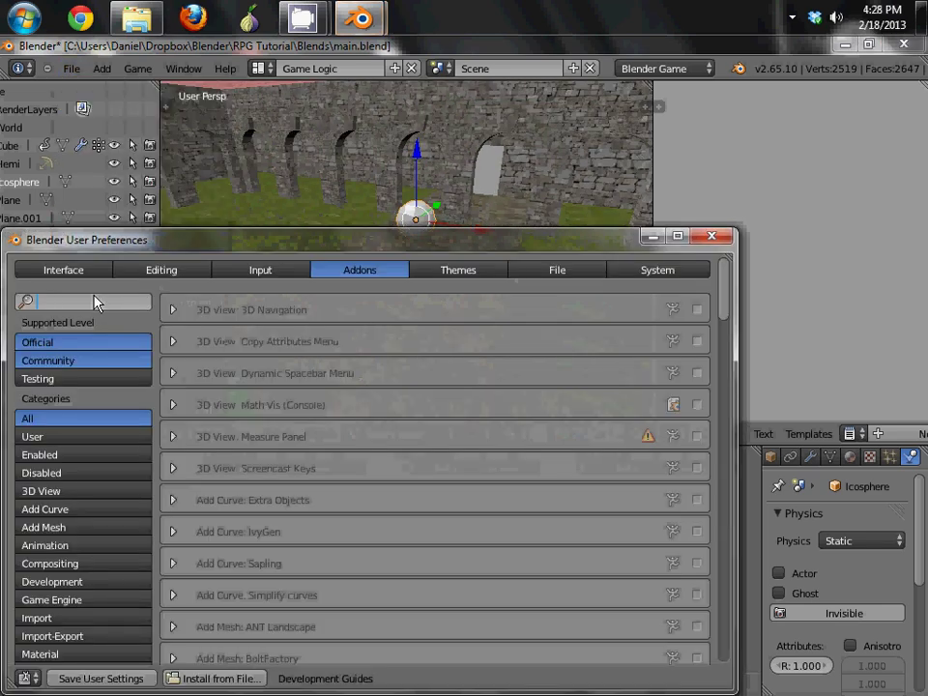
{"action": "type", "text": "scree"}
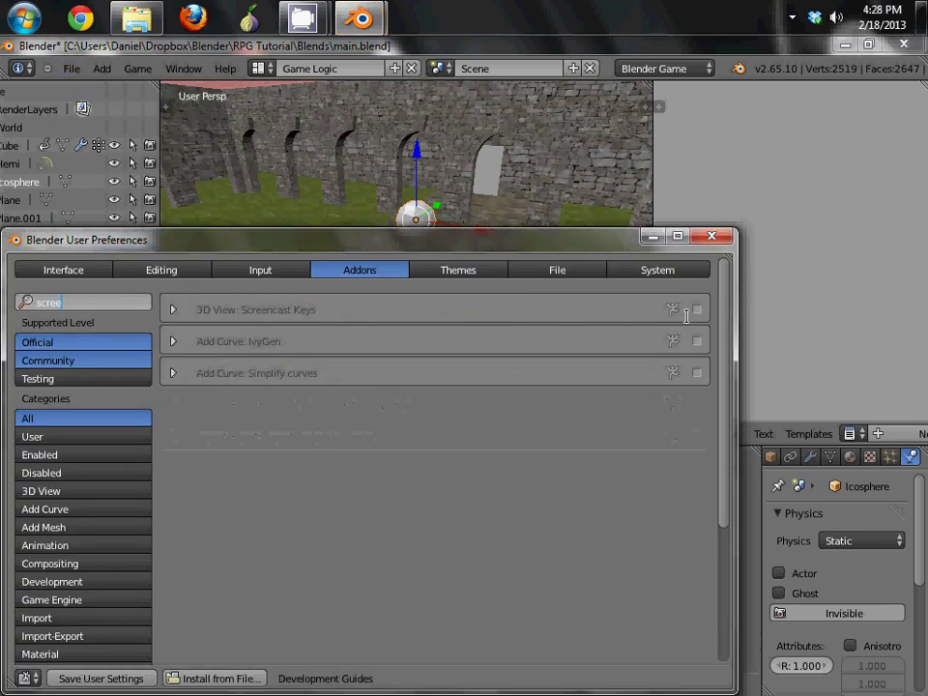
{"action": "left_click", "coordinate": [712, 236]}
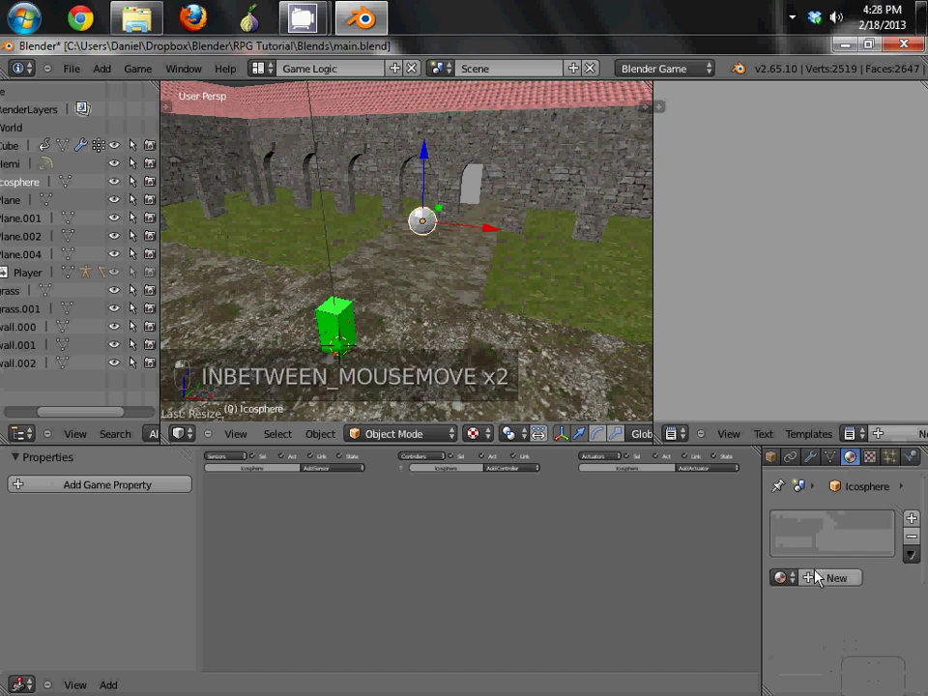
Assign the existing red 'ball' material to the icosphere instead of a new blank one
{"action": "left_click", "coordinate": [835, 576]}
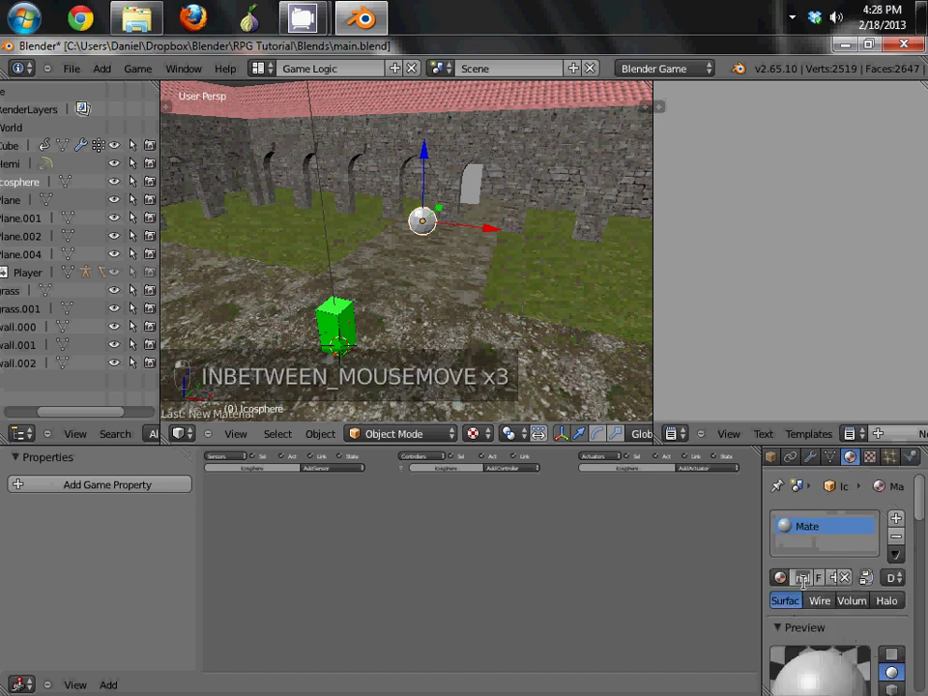
{"action": "key", "text": "BackSpace"}
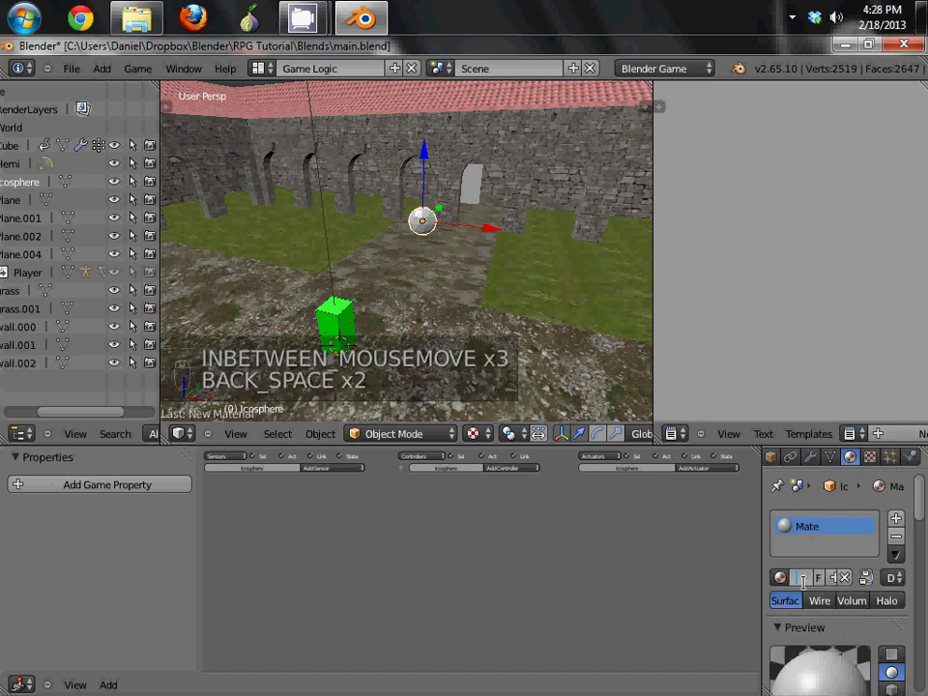
{"action": "left_click", "coordinate": [781, 577]}
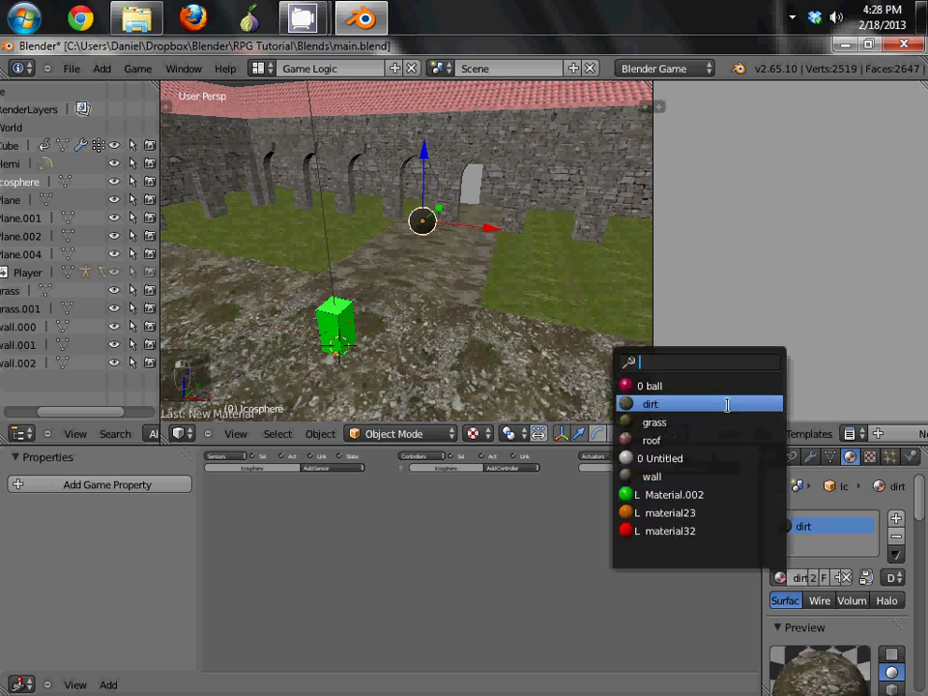
{"action": "left_click", "coordinate": [650, 385]}
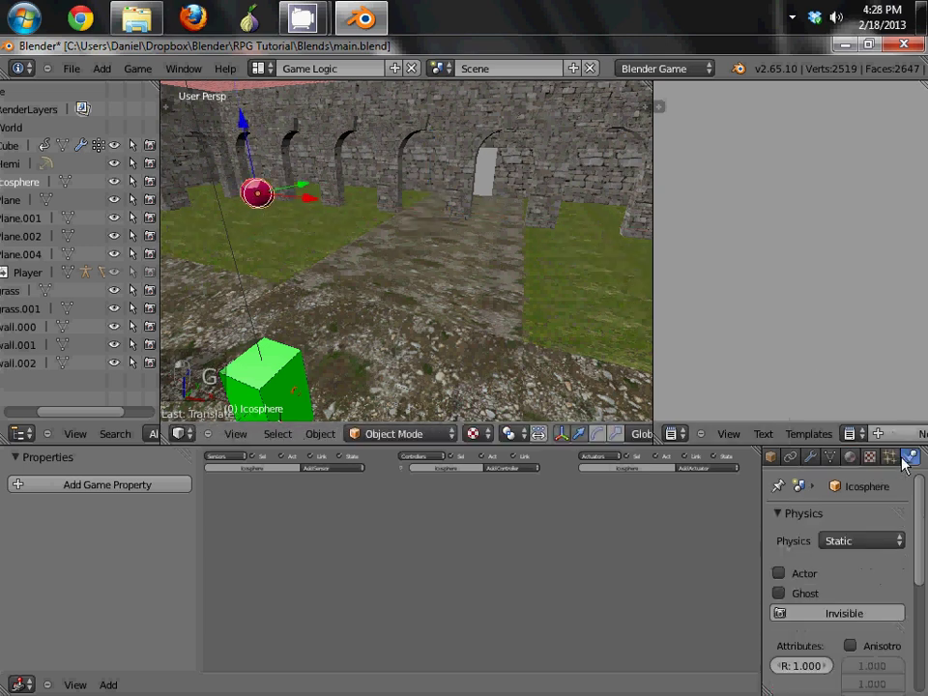
Set the ball's physics type to Rigid Body with collision bounds enabled and a bounds shape chosen
{"action": "left_click", "coordinate": [859, 541]}
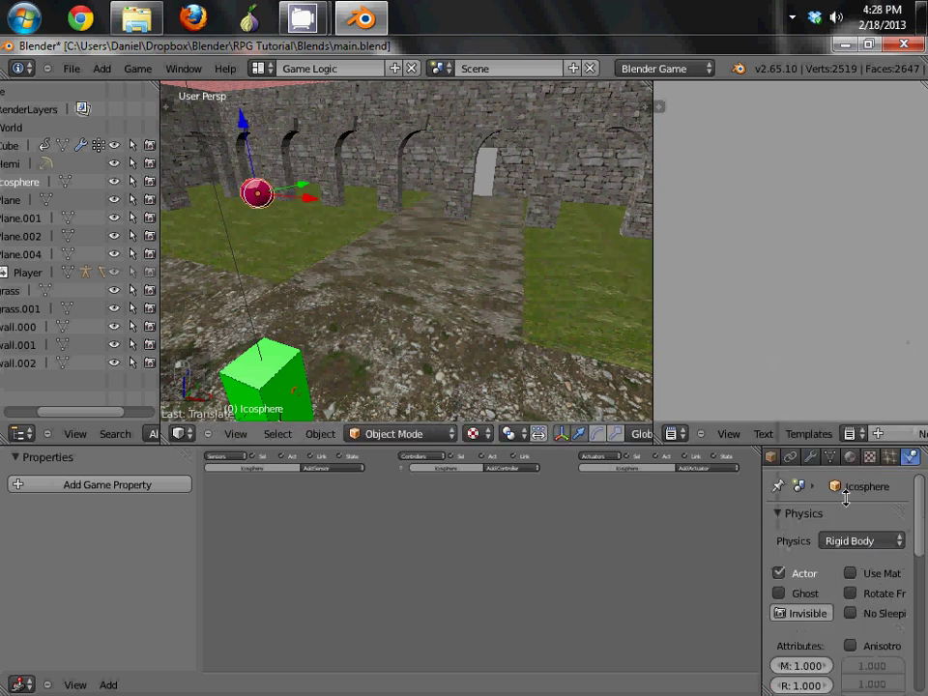
{"action": "scroll", "scroll_direction": "down", "scroll_amount": 3}
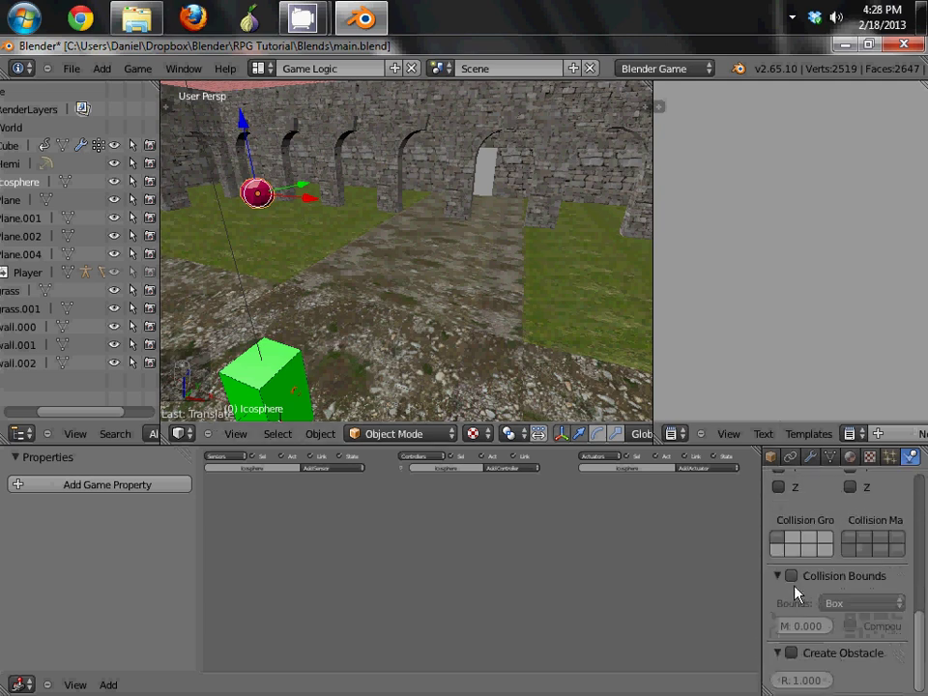
{"action": "left_click", "coordinate": [861, 603]}
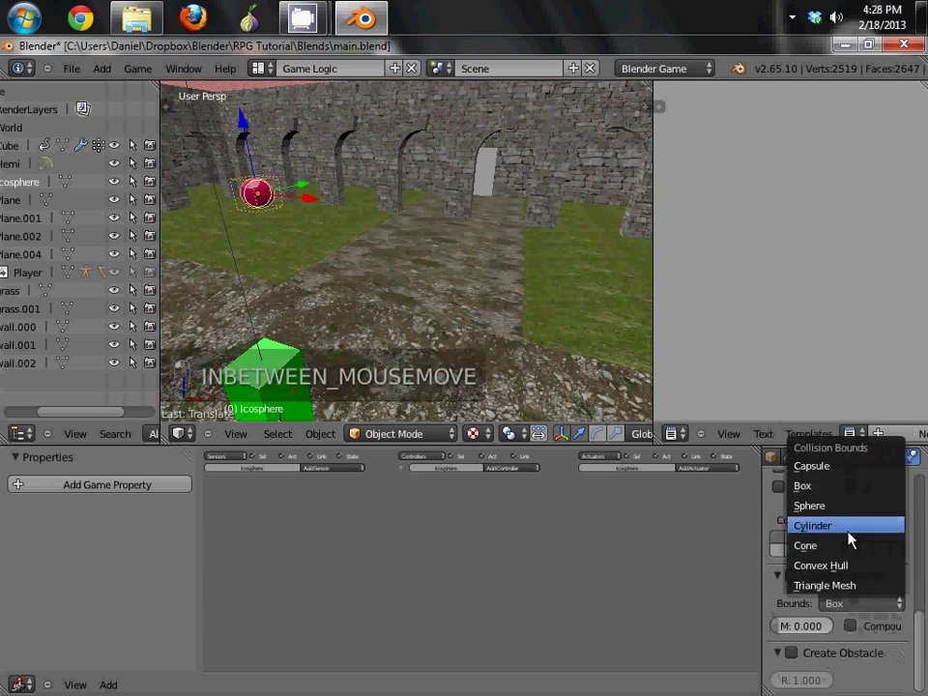
{"action": "left_click", "coordinate": [808, 506]}
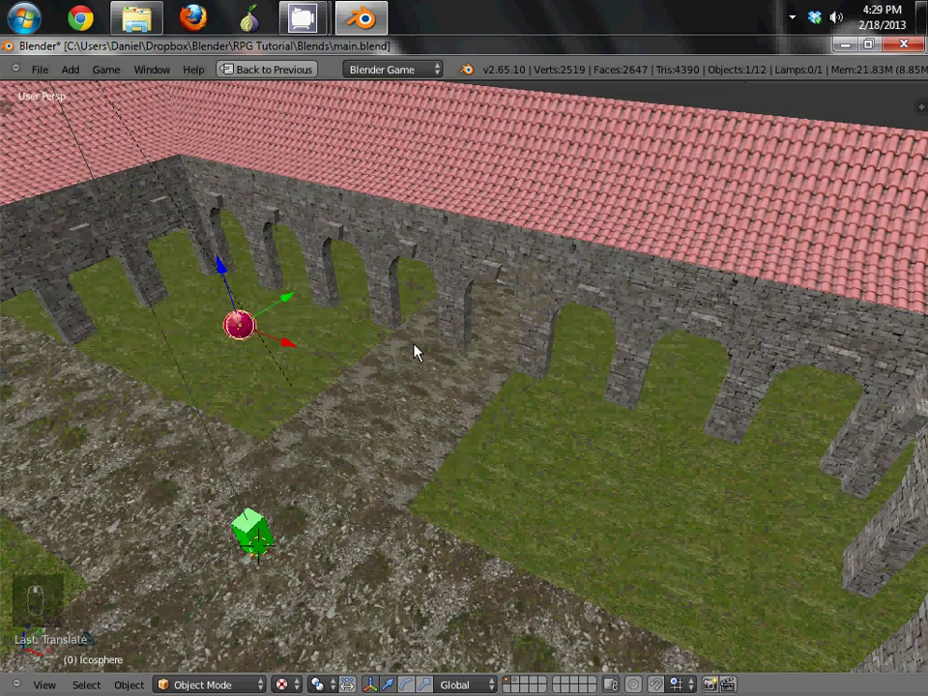
Add a cube on the courtyard ground near the ball and scale it flat into a white plate
{"action": "key", "text": "shift+c"}
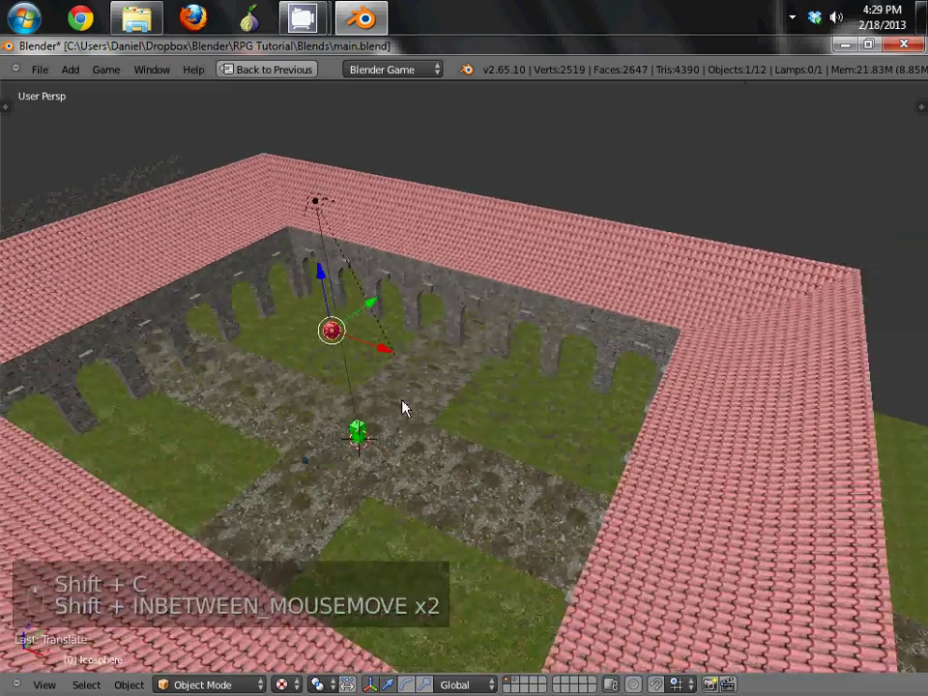
{"action": "key", "text": "KP_7"}
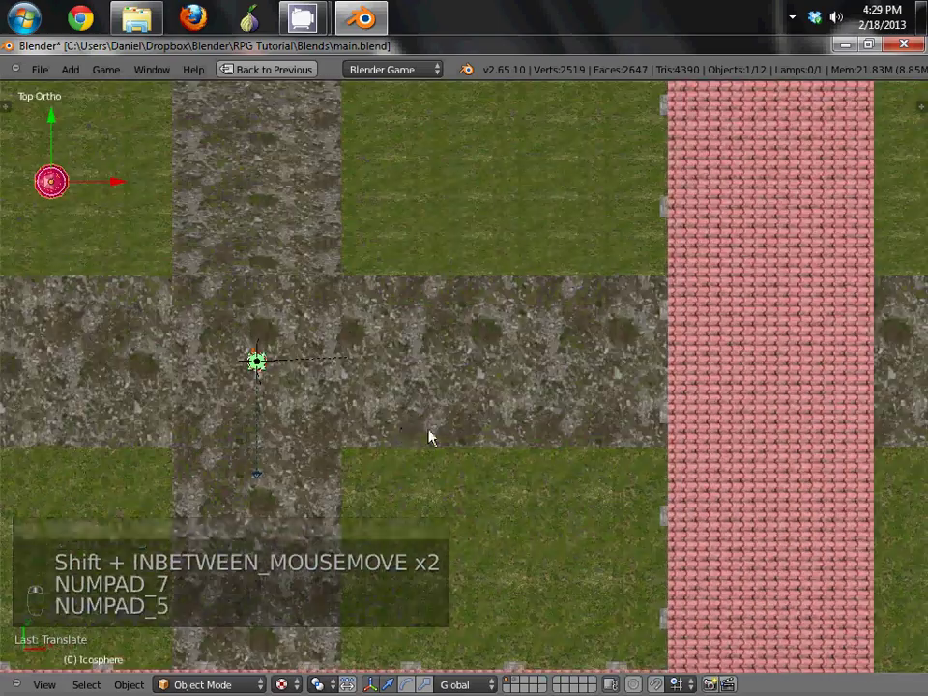
{"action": "key", "text": "KP_1"}
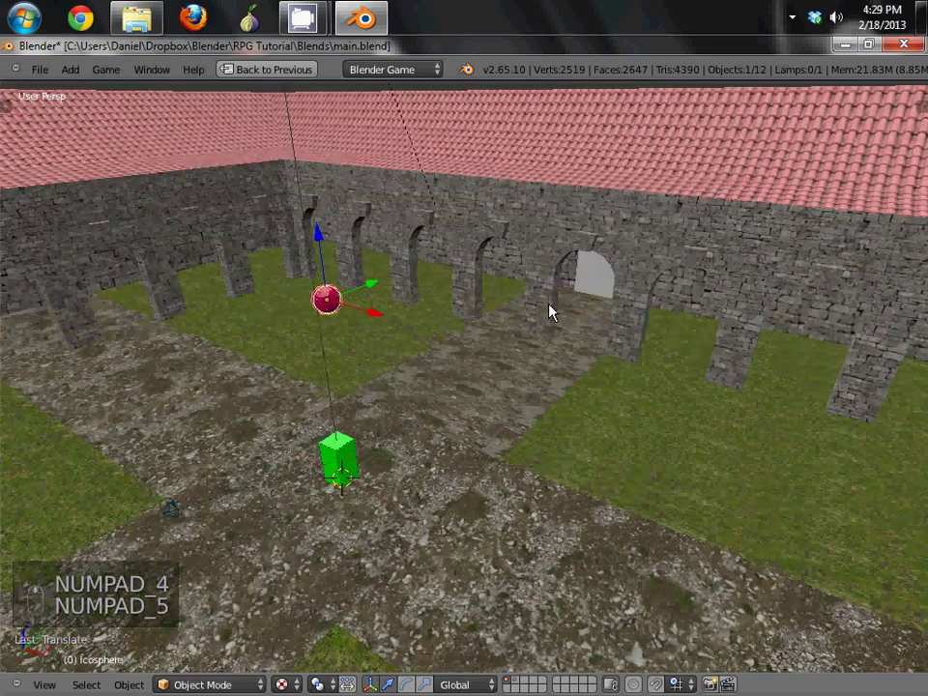
{"action": "key", "text": "shift+a"}
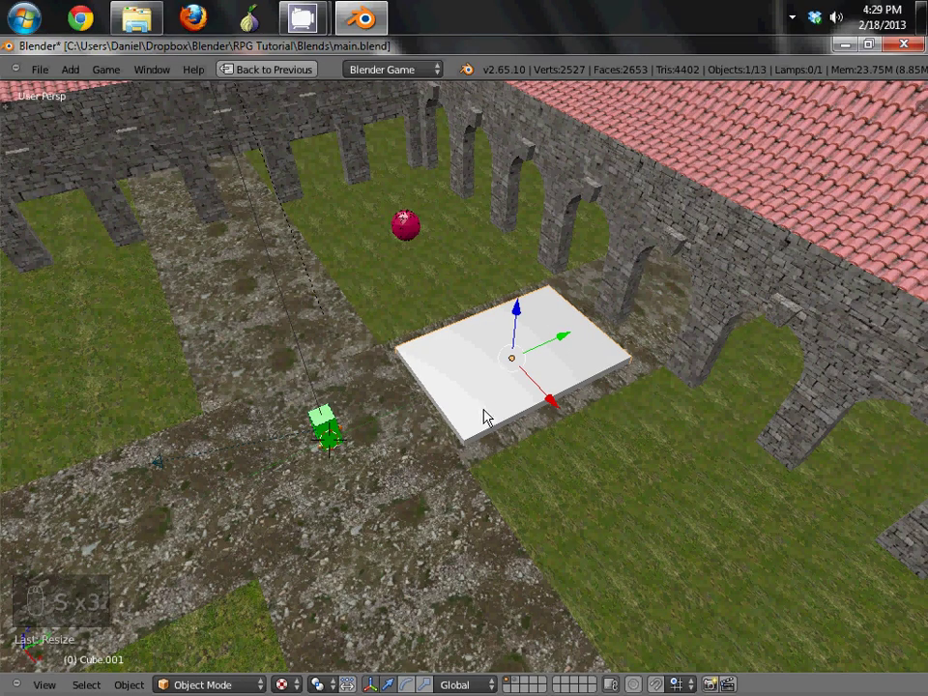
{"action": "left_click_drag", "start_coordinate": [487, 416], "coordinate": [518, 394]}
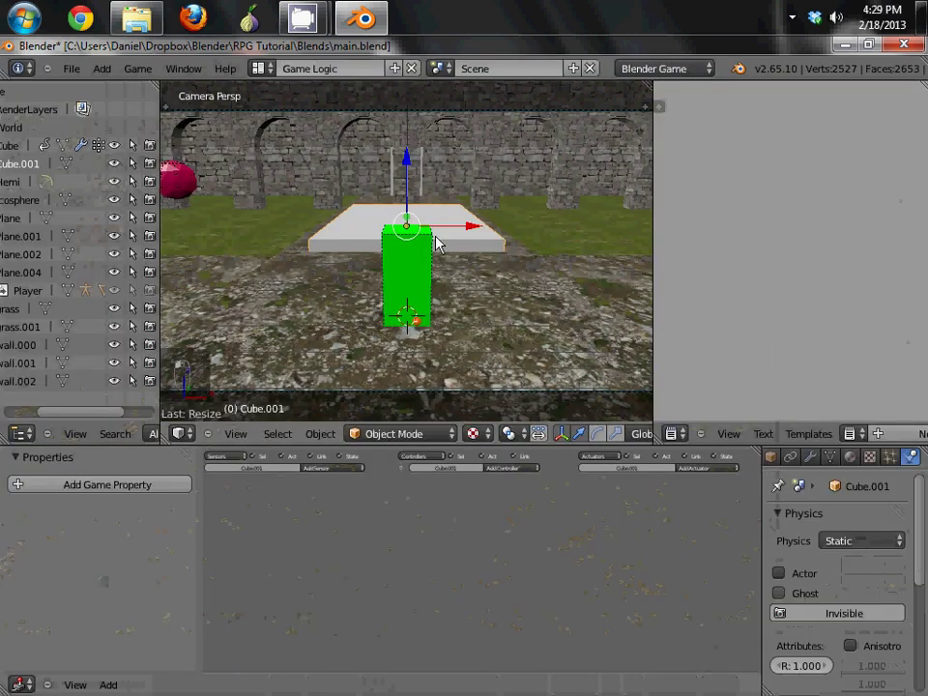
Change Cube.001's physics type from Static to Sensor
{"action": "left_click", "coordinate": [858, 542]}
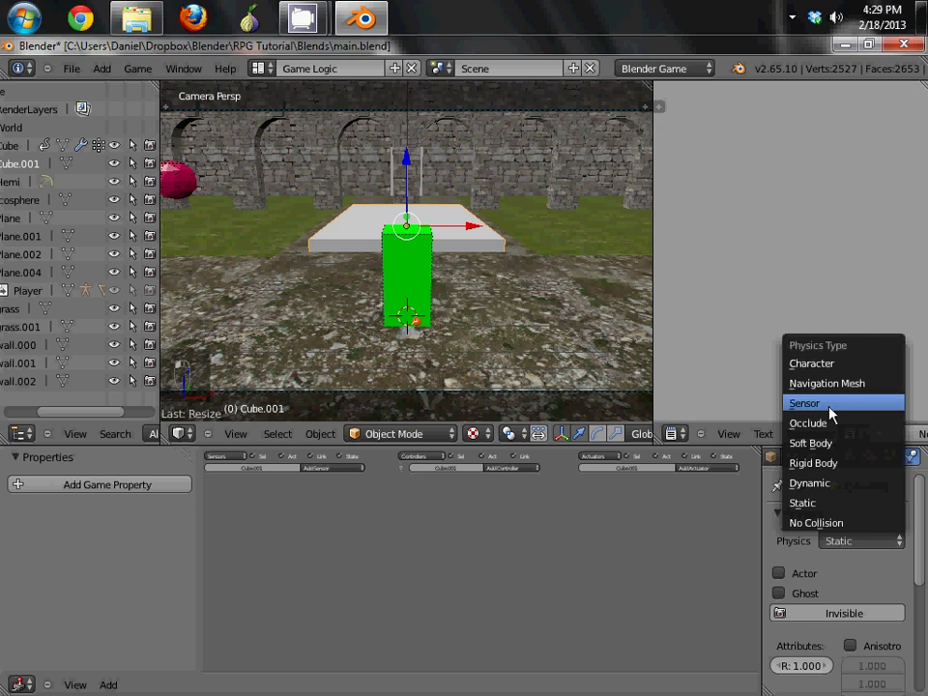
{"action": "left_click", "coordinate": [805, 405]}
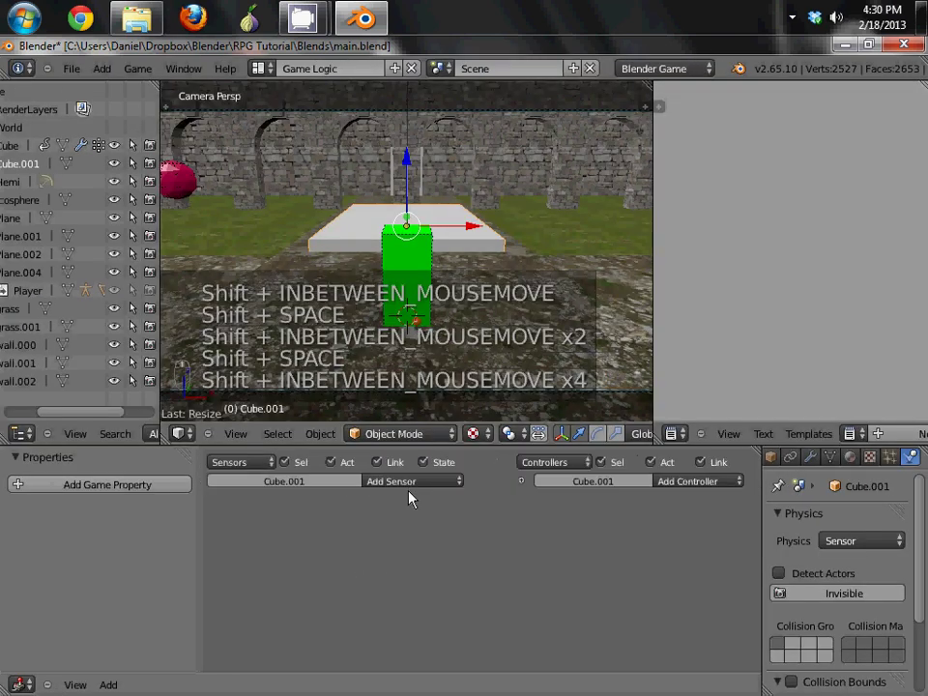
Bring up the sensor-type list to add a sensor brick to Cube.001
{"action": "left_click", "coordinate": [391, 481]}
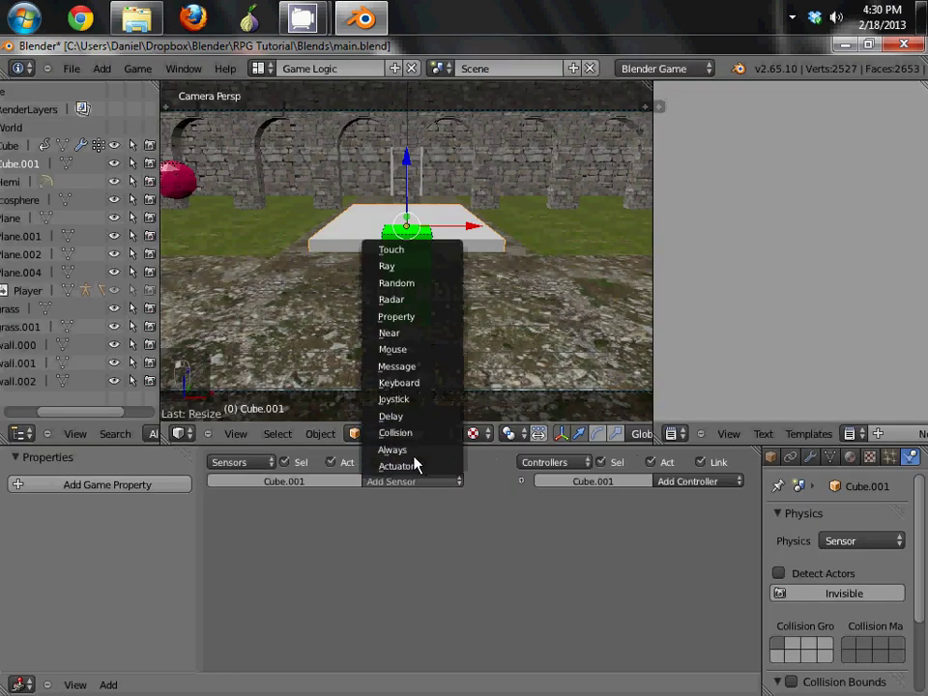
{"action": "mouse_move", "coordinate": [415, 332]}
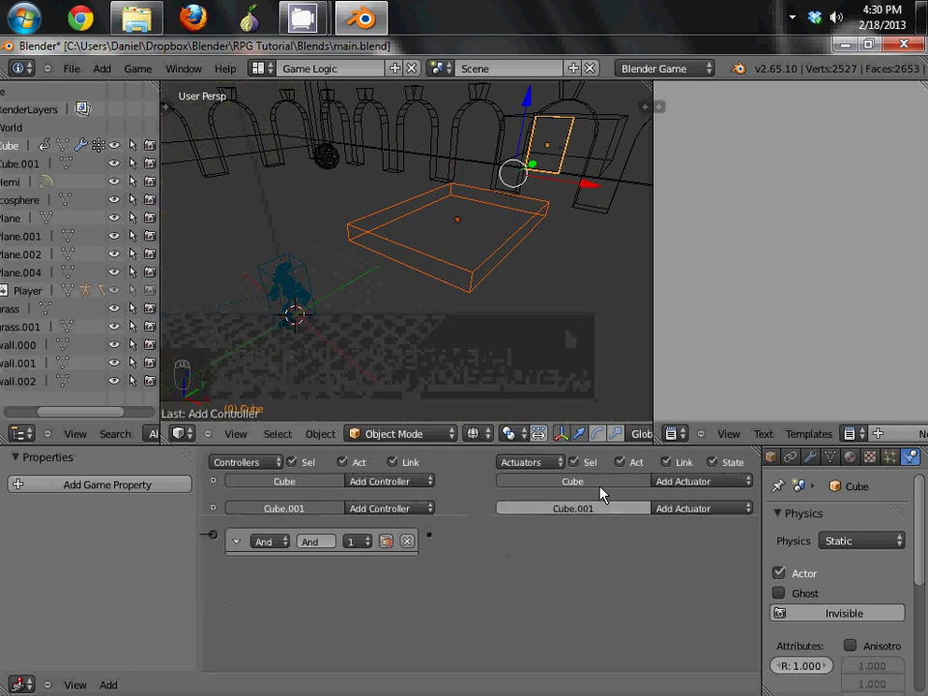
Add an Action actuator to Cube playing CubeAction with end frame 50
{"action": "left_click", "coordinate": [700, 479]}
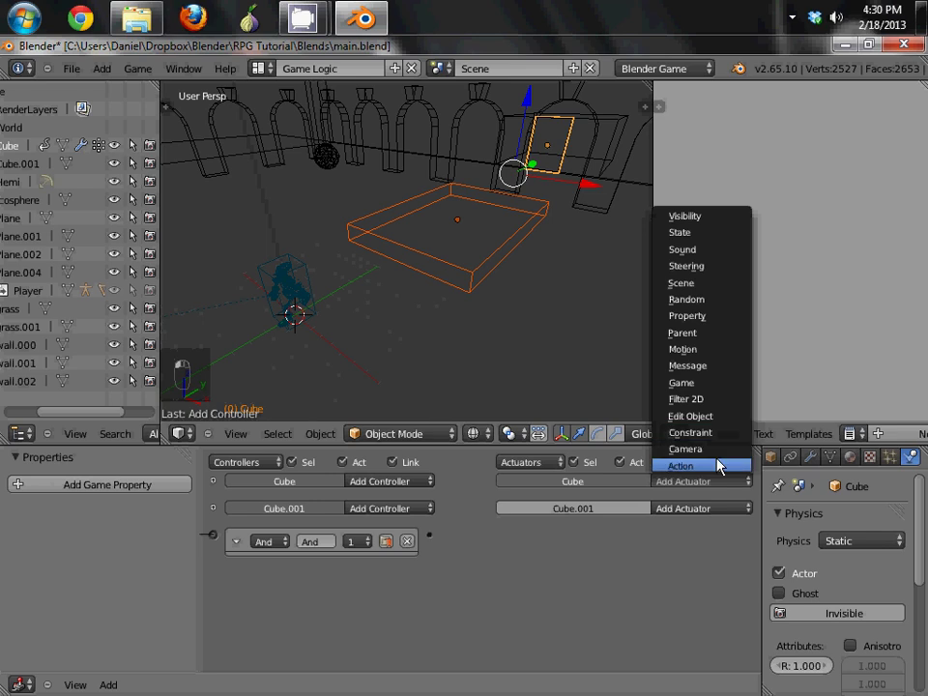
{"action": "left_click", "coordinate": [680, 465]}
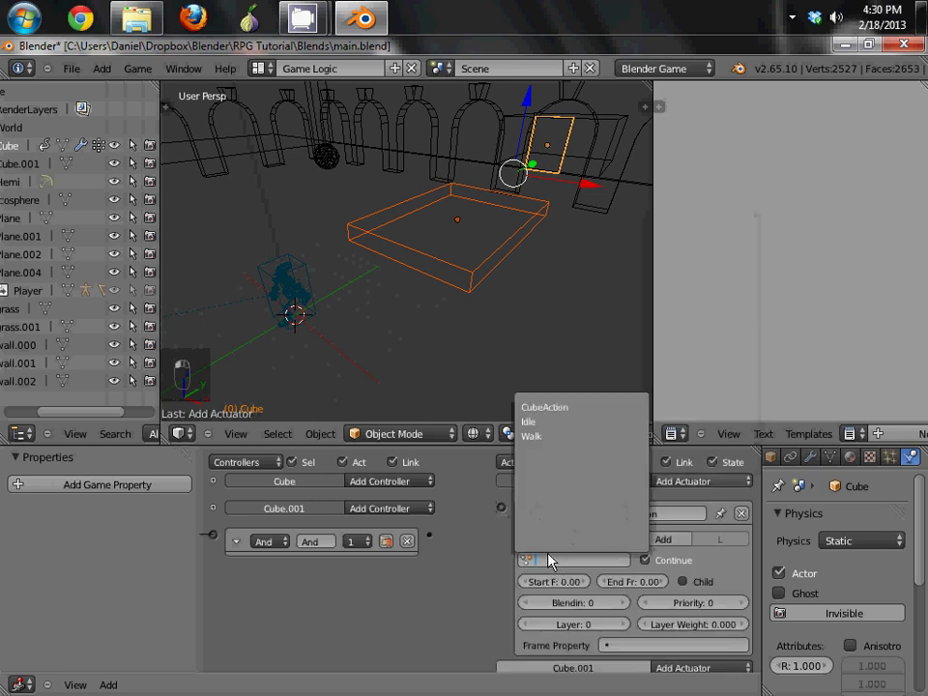
{"action": "left_click", "coordinate": [545, 406]}
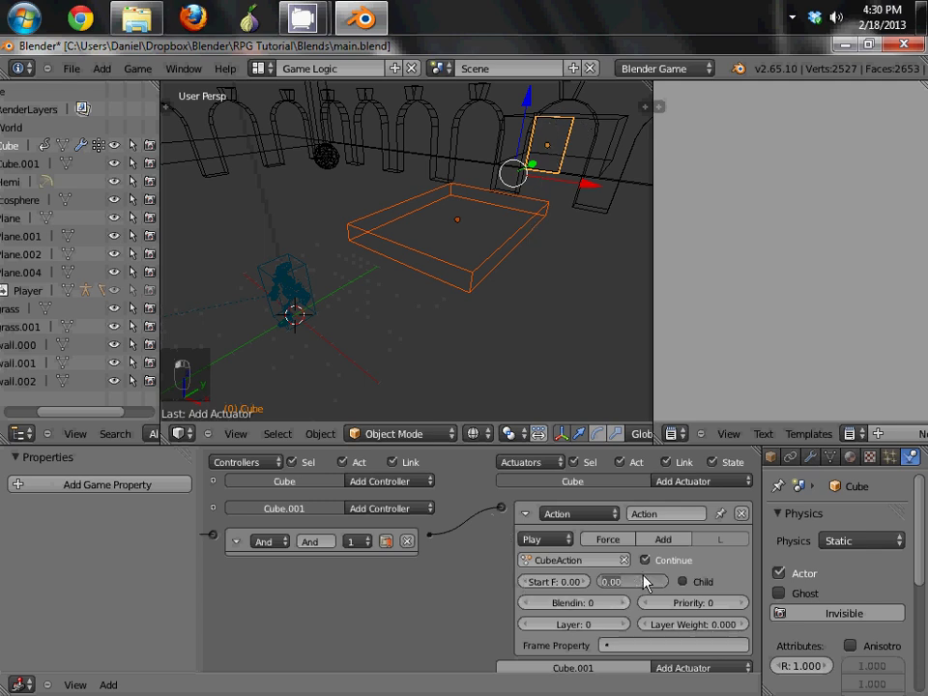
{"action": "left_click", "coordinate": [634, 581]}
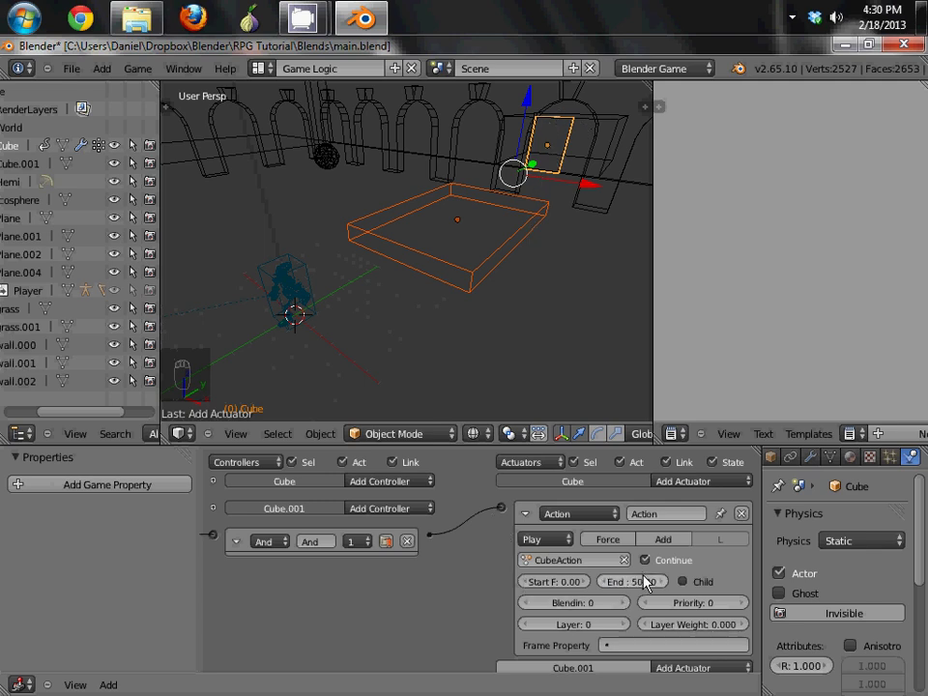
{"action": "key", "text": "KP_0"}
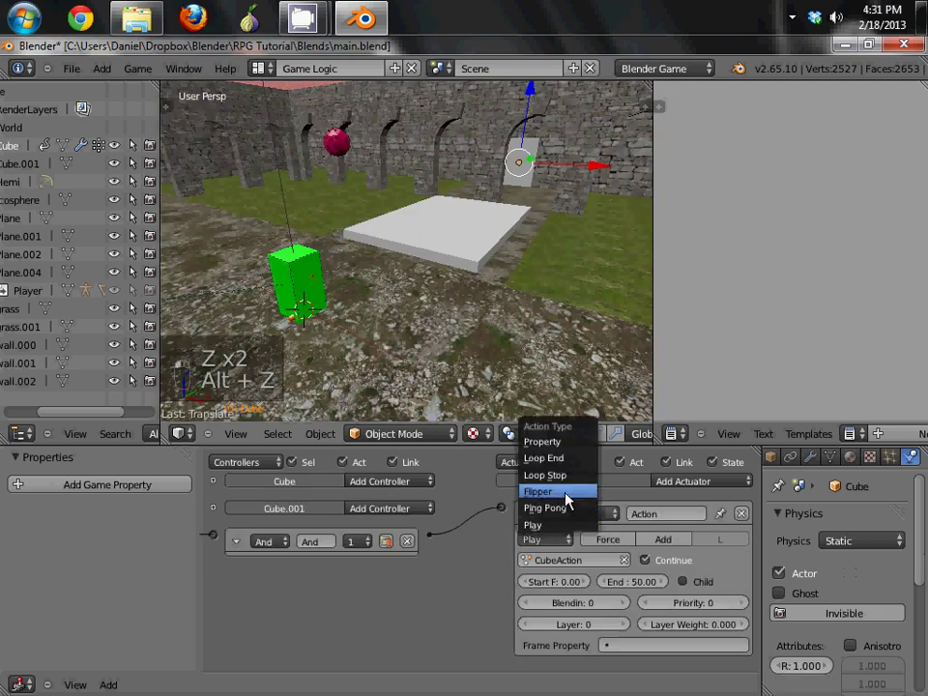
Set the CubeAction actuator's play type to Flipper
{"action": "left_click", "coordinate": [537, 491]}
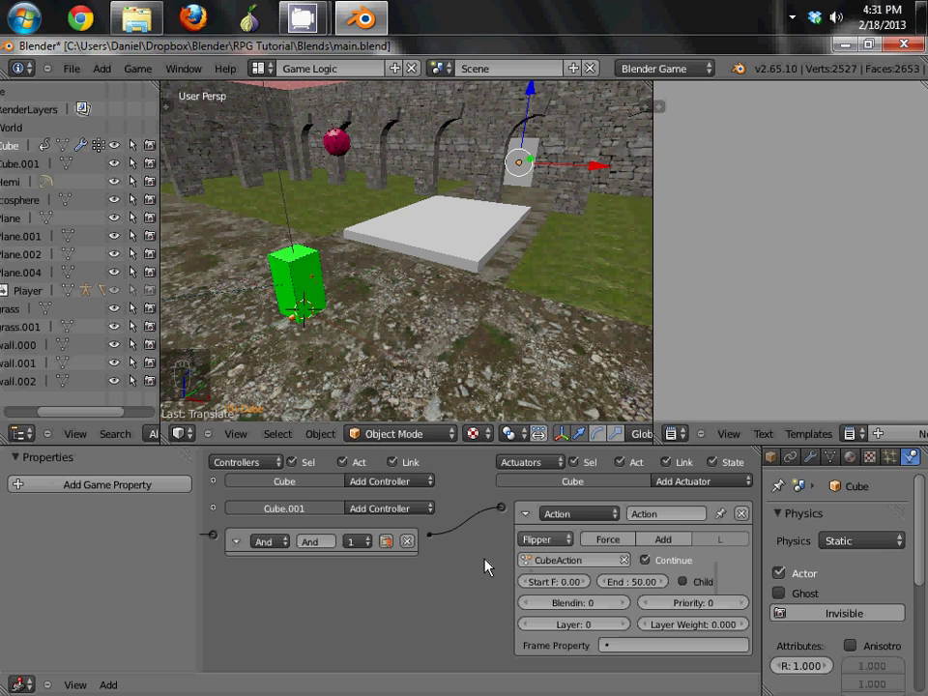
{"action": "mouse_move", "coordinate": [404, 256]}
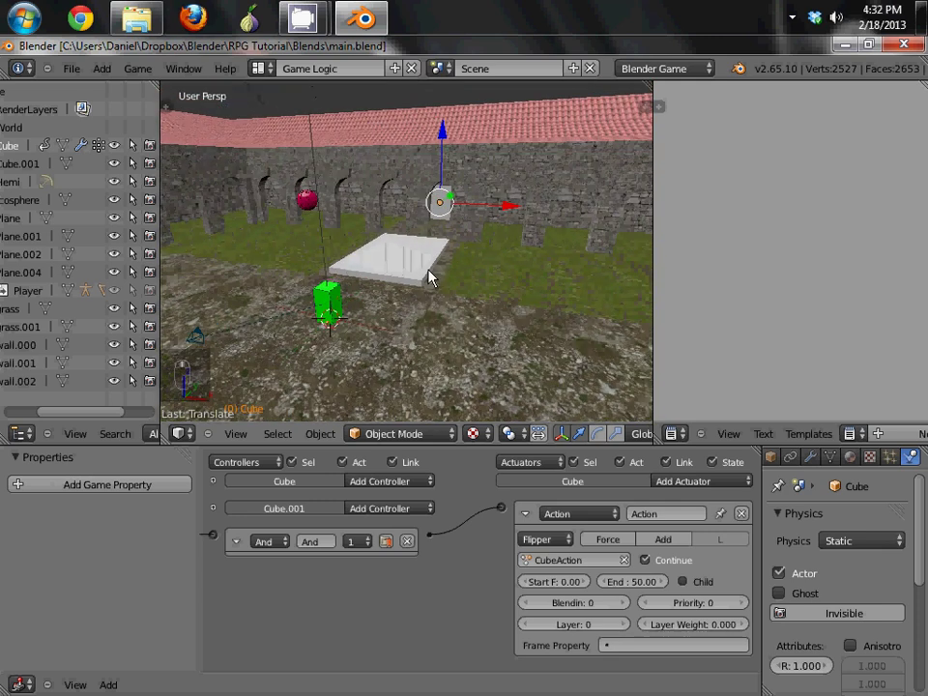
{"action": "left_click", "coordinate": [304, 17]}
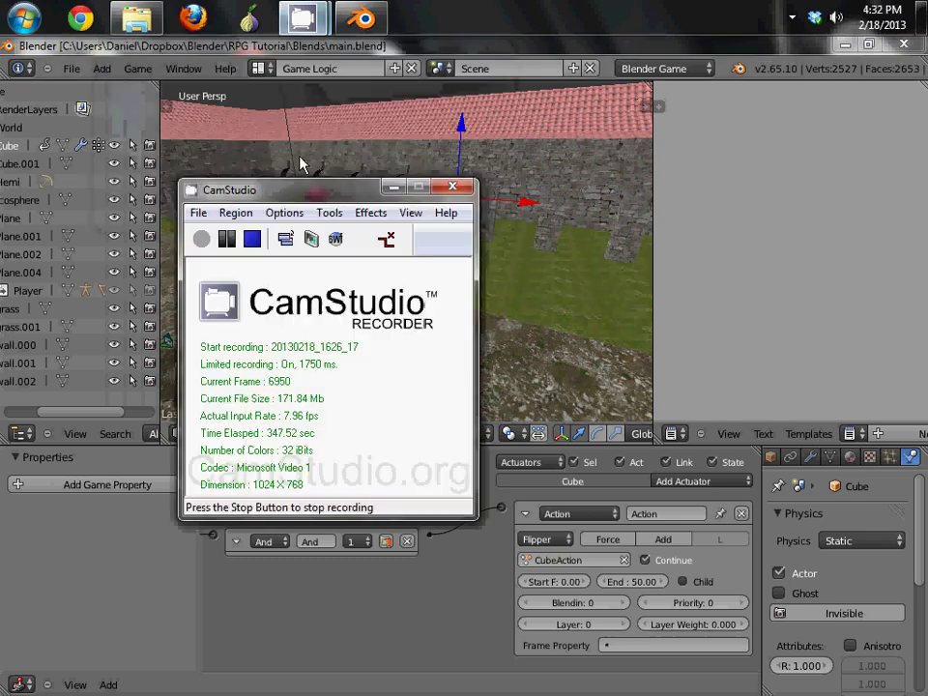